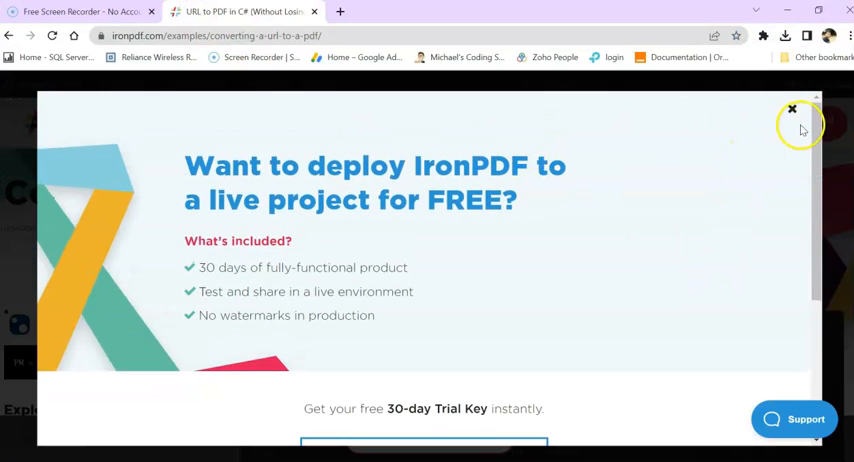
Dismiss the free trial popup and scroll to the URL to PDF C# code sample
left_click(792, 108)
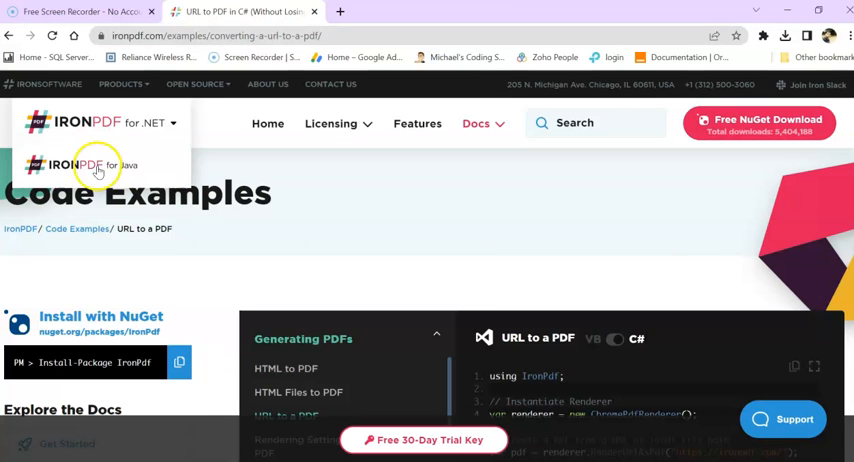
scroll("down", 3)
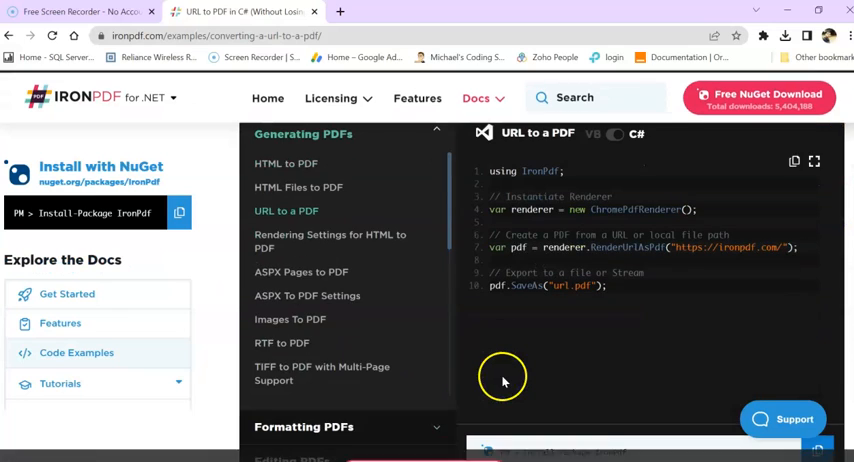
scroll("down", 3)
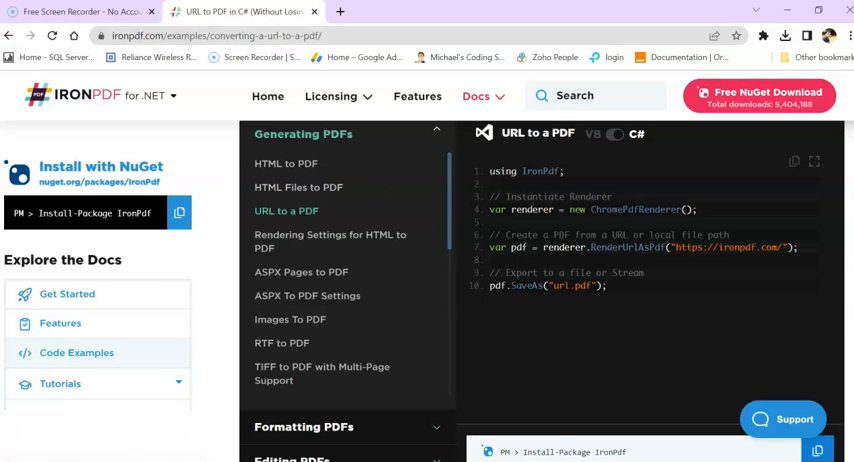
Start a new ASP.NET Core Web API project named YoutubePDFDemo
key("Super")
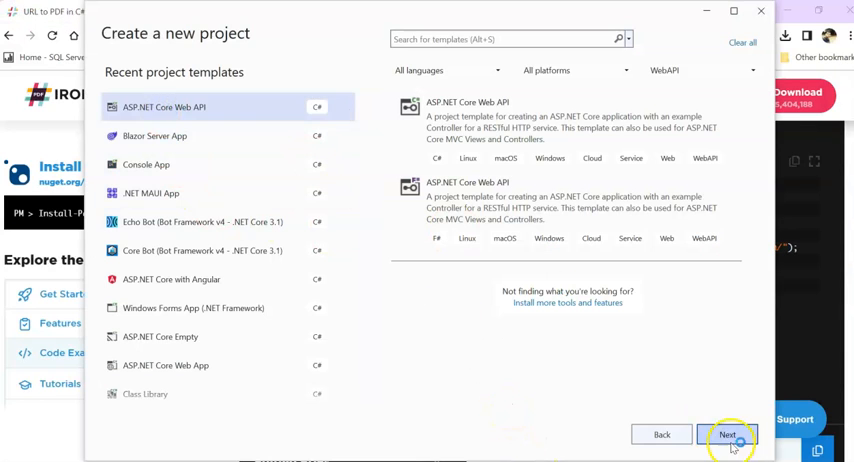
left_click(728, 434)
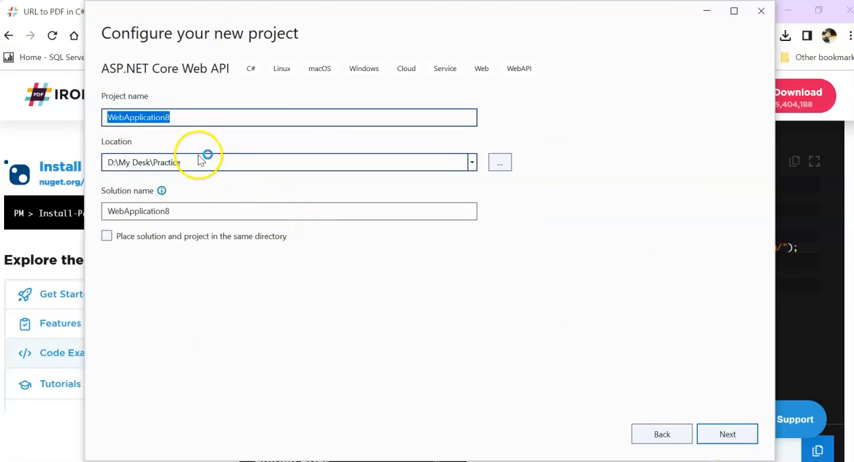
type("Dde")
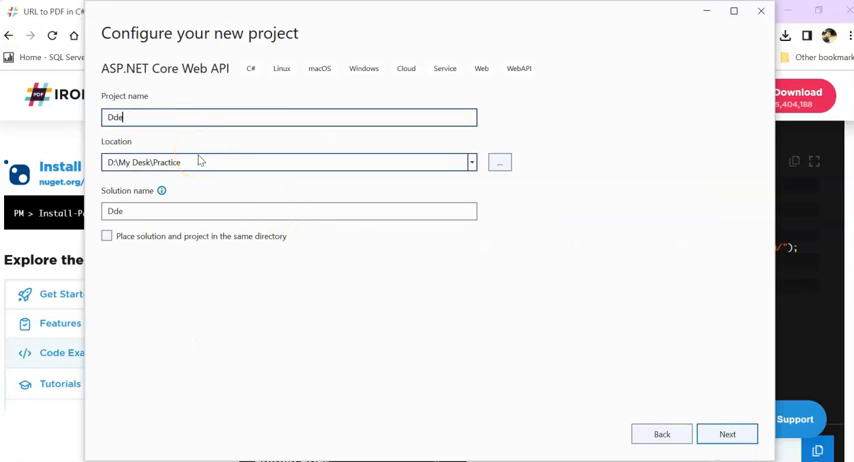
type("YoutubePDF")
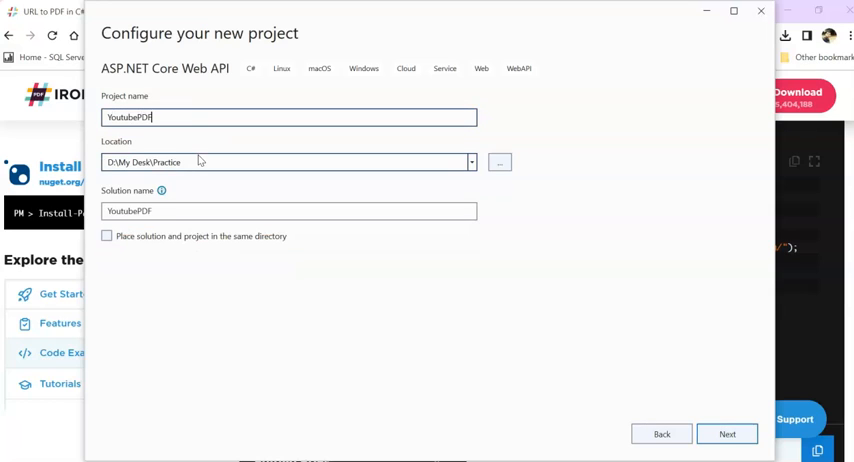
type("Demo")
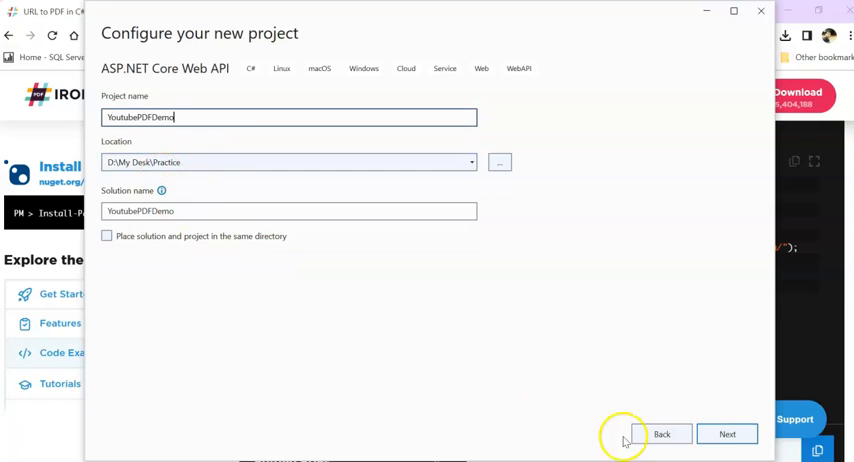
left_click(728, 432)
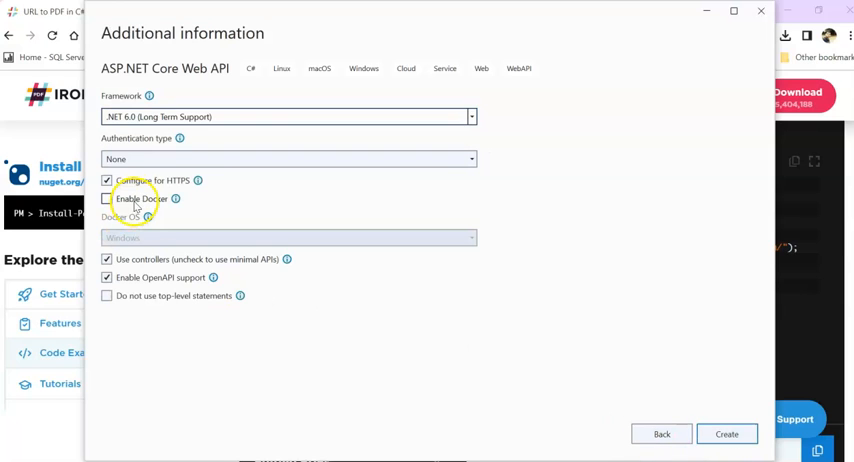
Uncheck Configure for HTTPS and create the project on .NET 6.0
left_click(106, 180)
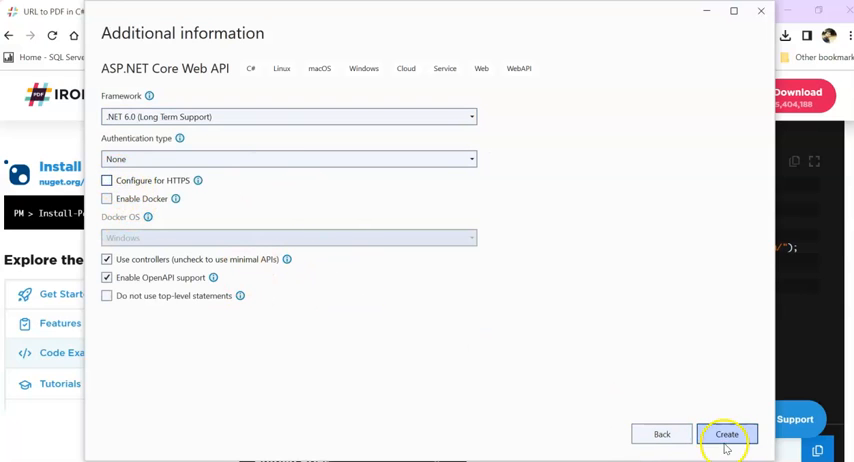
left_click(726, 434)
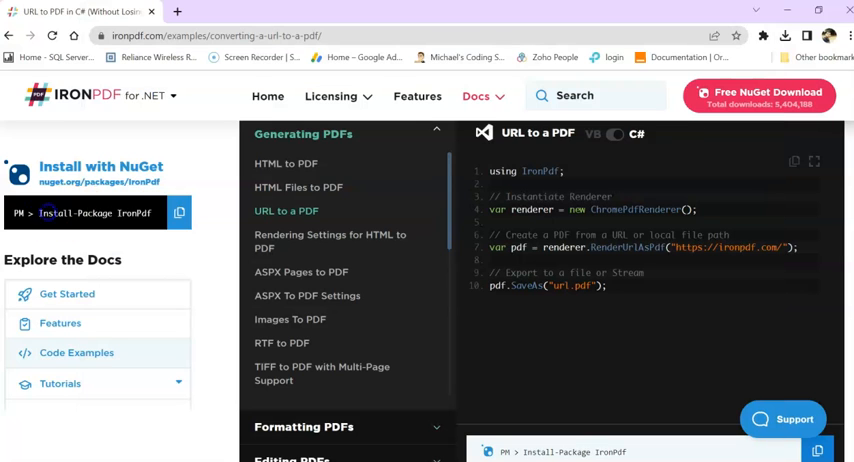
left_click(180, 212)
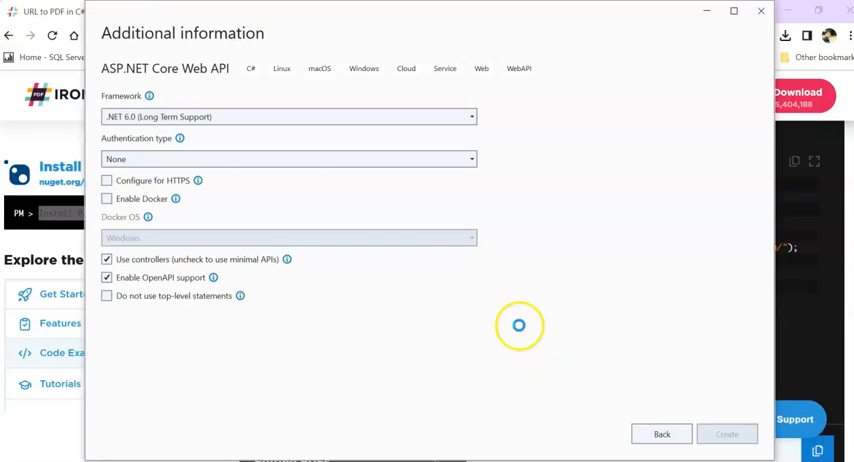
left_click(728, 432)
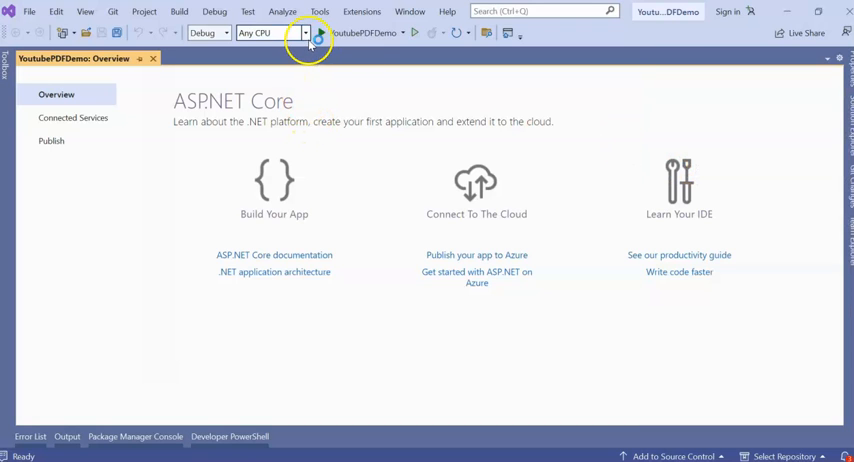
Enter Install-Package IronPdf in the Package Manager Console
left_click(320, 12)
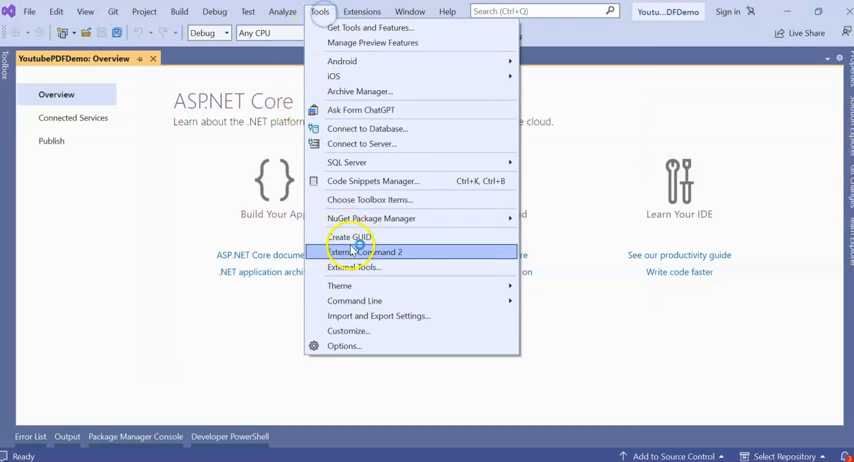
mouse_move(372, 218)
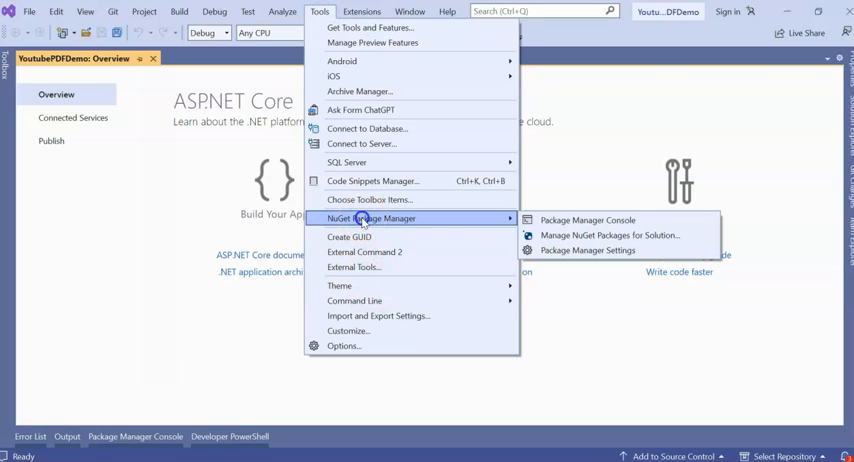
left_click(588, 220)
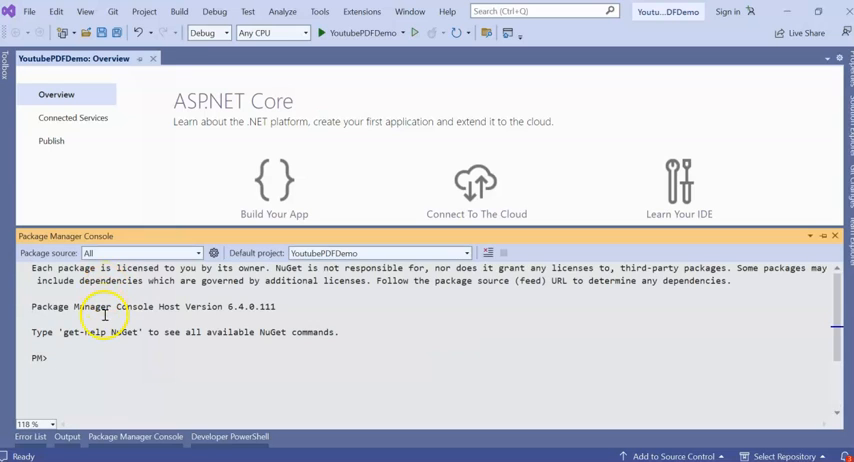
type("Install-Package IronPdf")
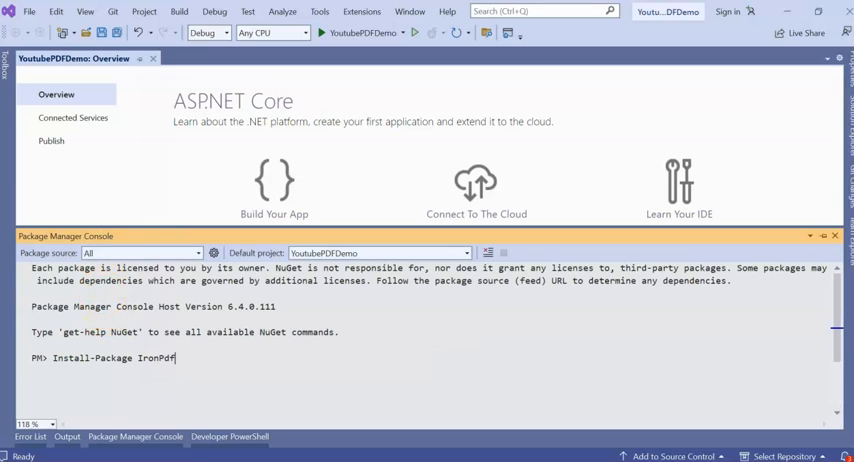
mouse_move(200, 360)
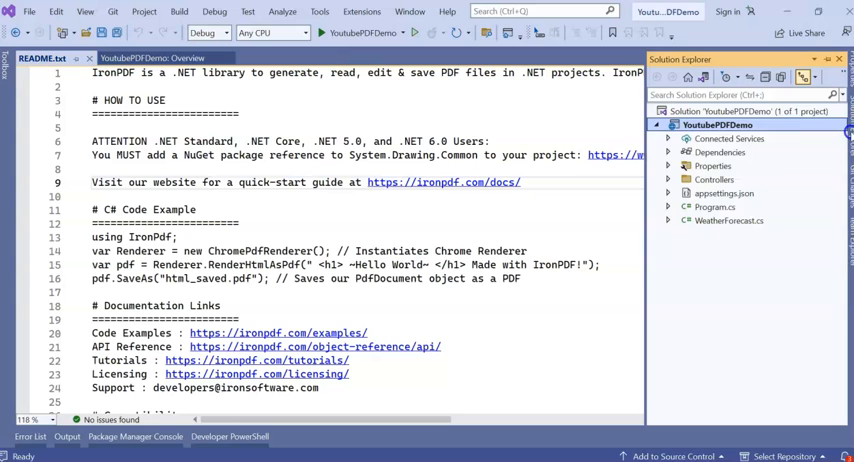
Add an empty PDFController.cs API controller and view the .csproj package references
left_click(668, 180)
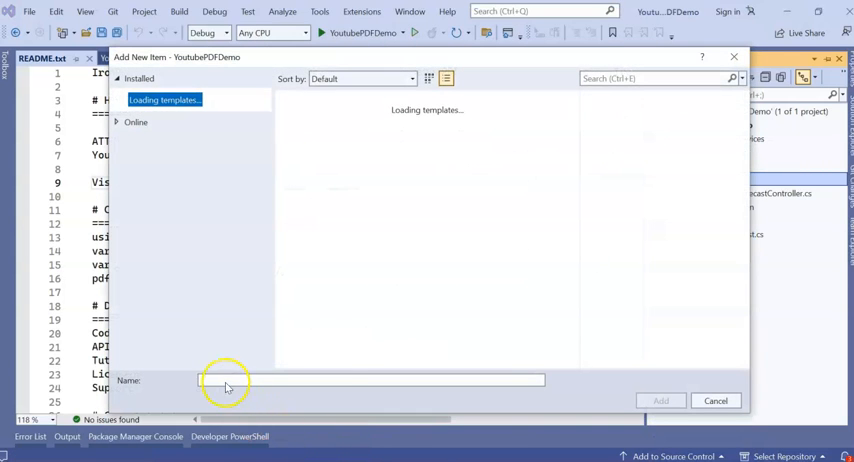
left_click(352, 236)
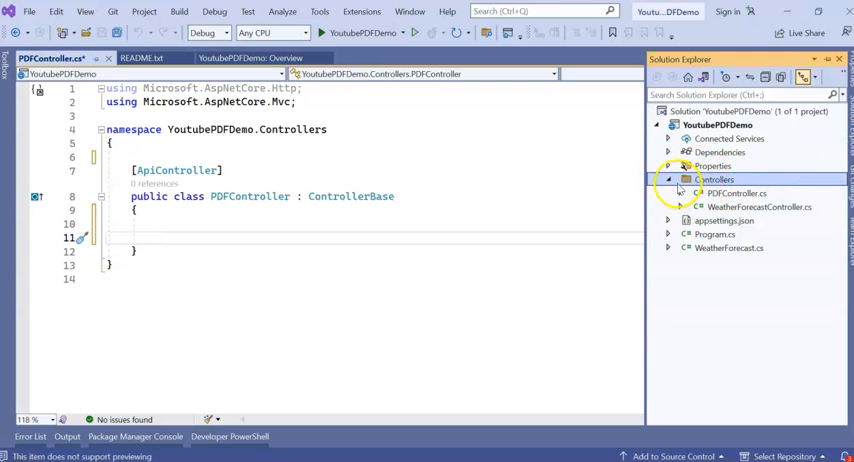
left_click(668, 180)
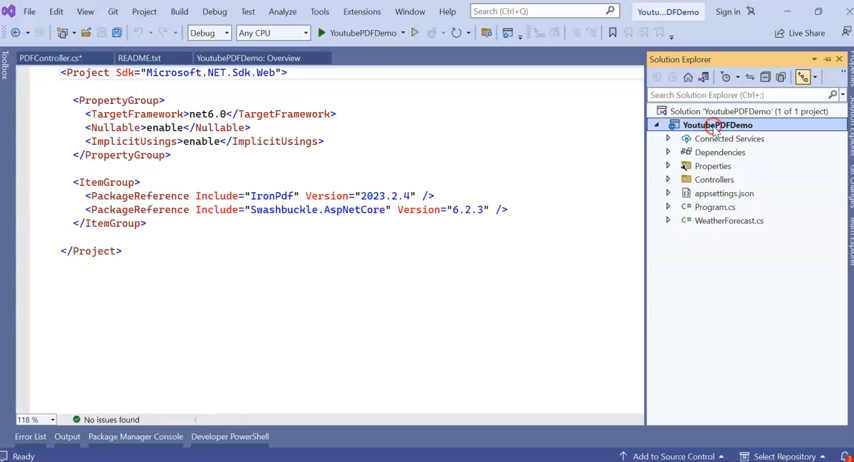
Add a Generatedpdffiles folder, delete the extra NewFolder, and return to PDFController.cs
right_click(716, 124)
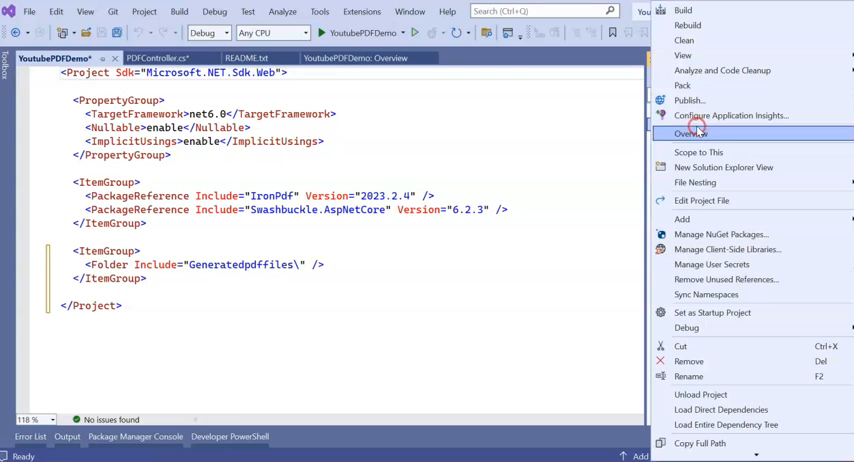
mouse_move(682, 220)
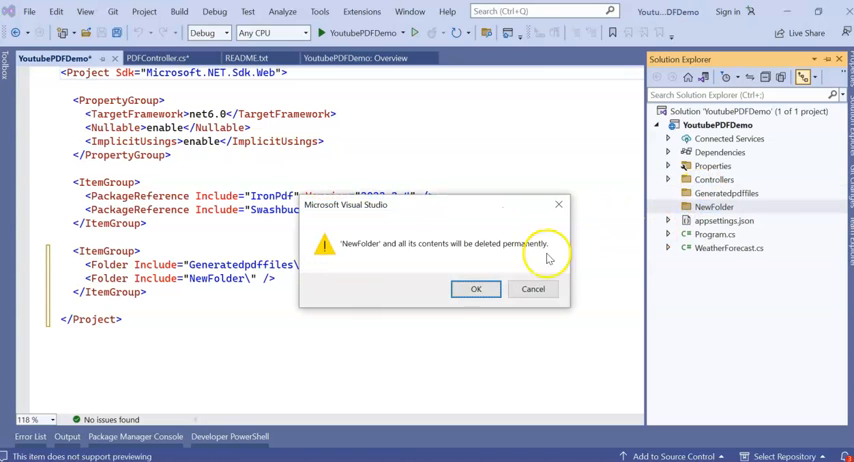
left_click(476, 288)
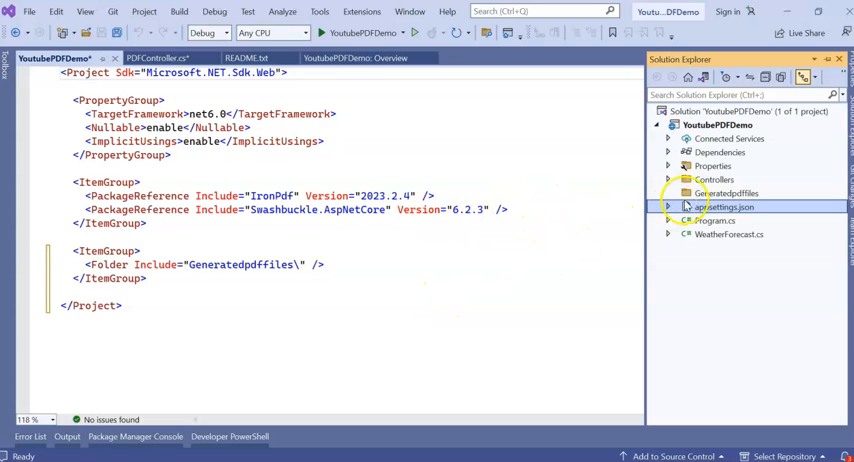
left_click(156, 56)
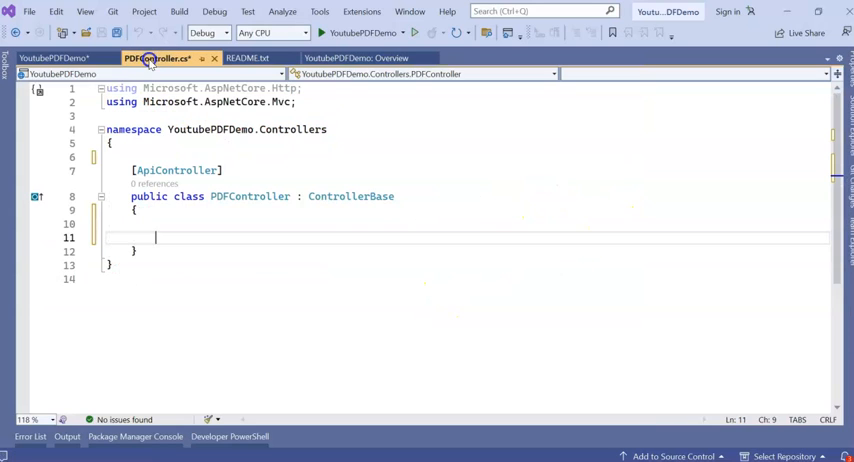
Save, paste the DownloadFile method into PDFController, and highlight its Task return type
key("ctrl+s")
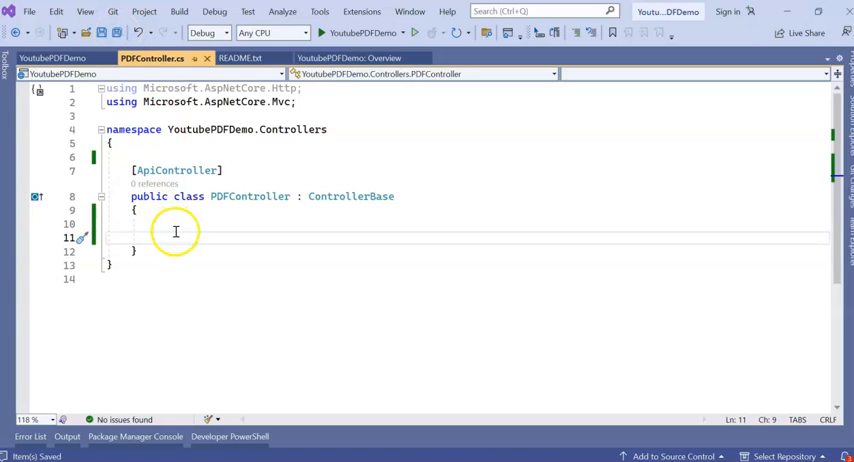
mouse_move(836, 140)
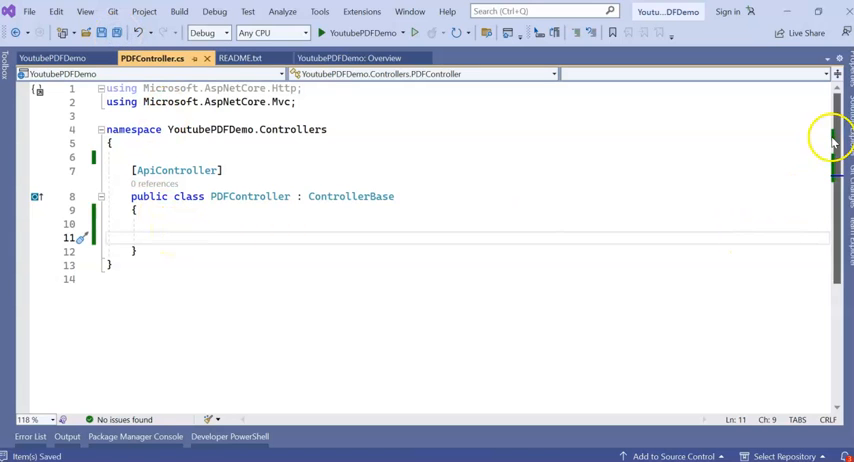
left_click(728, 192)
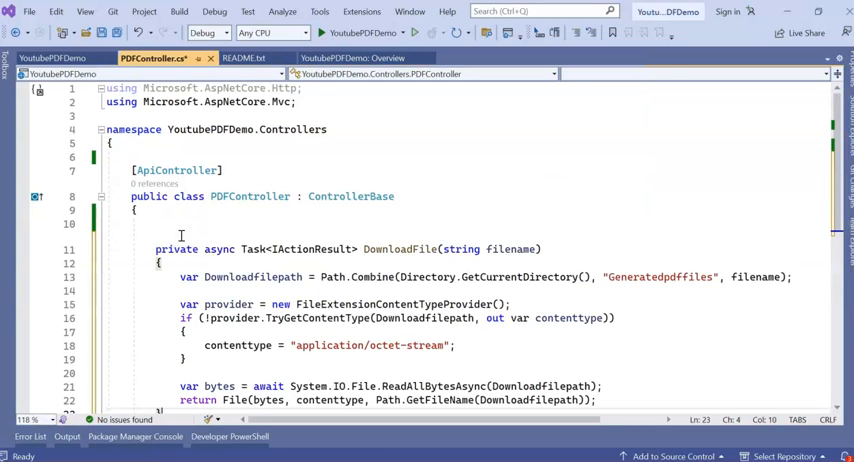
scroll("down", 3)
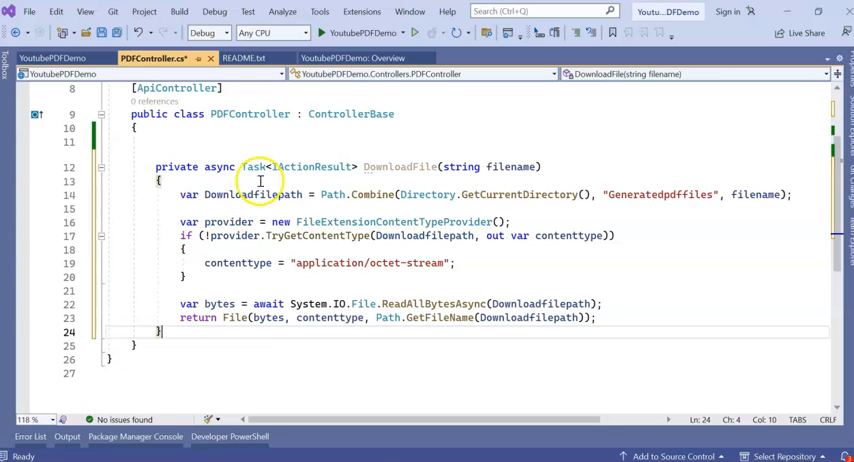
double_click(400, 166)
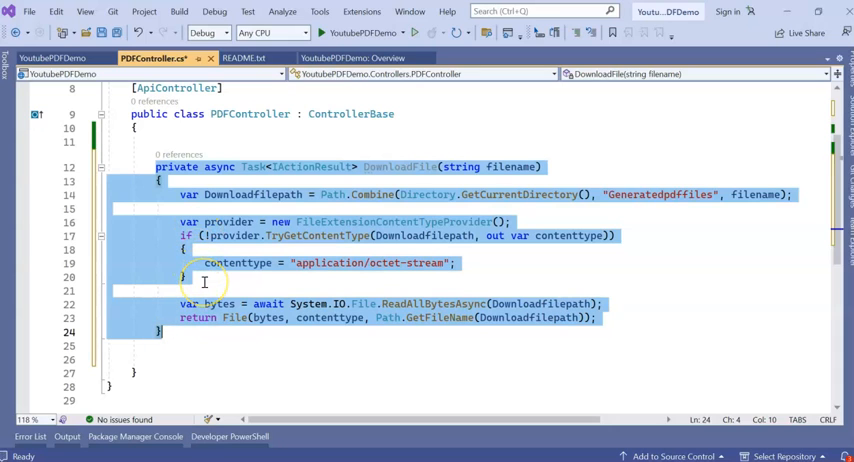
mouse_move(204, 282)
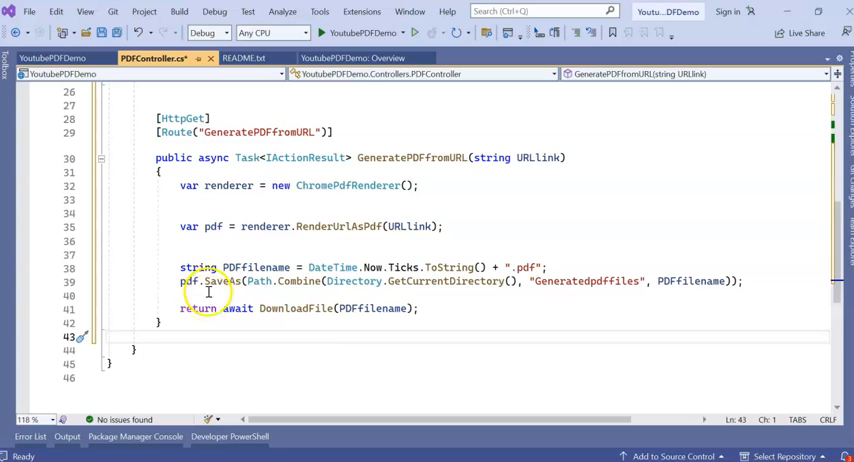
Highlight URLlink, pdf, PDFfilename and the folder name in GeneratePDFfromURL, then scroll to DownloadFile
double_click(260, 132)
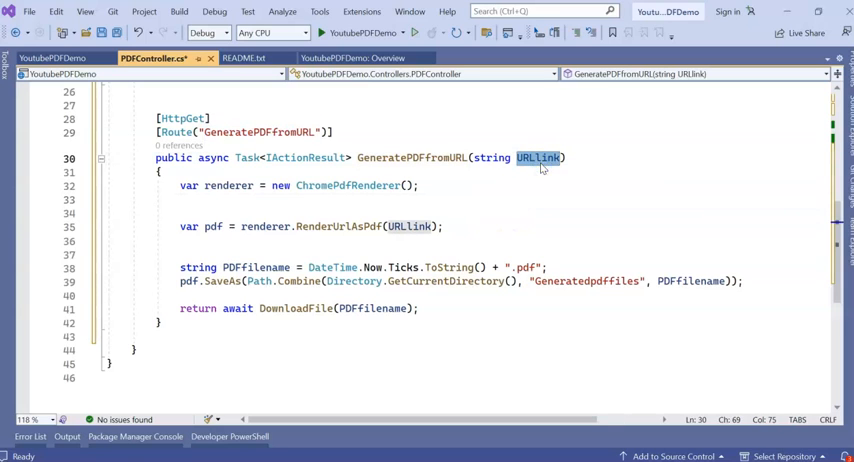
double_click(228, 184)
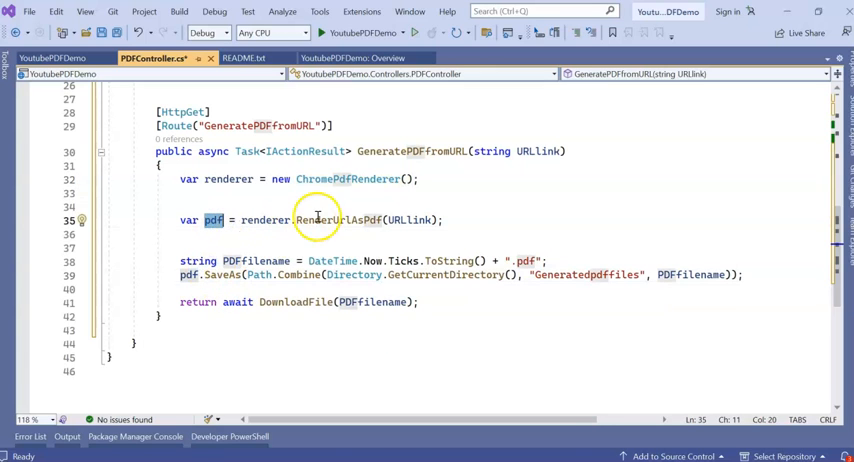
double_click(338, 220)
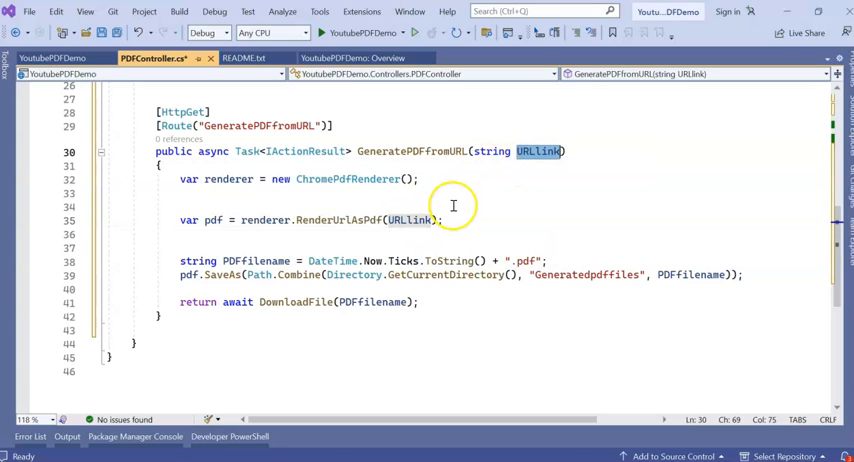
mouse_move(304, 280)
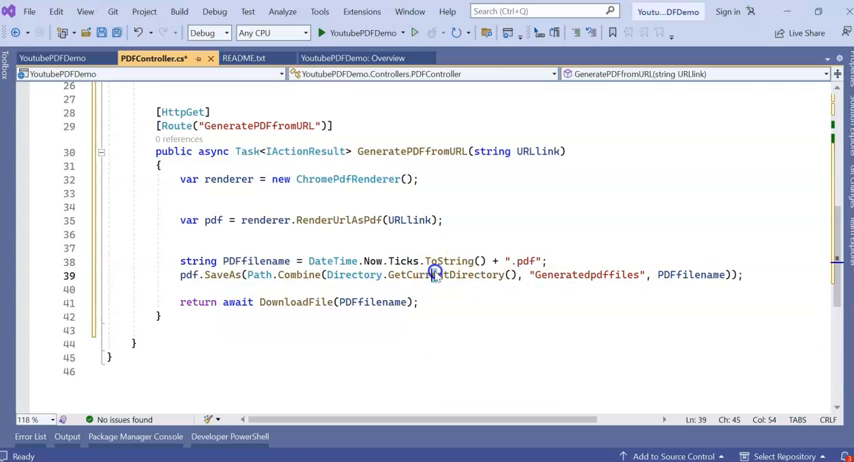
double_click(586, 276)
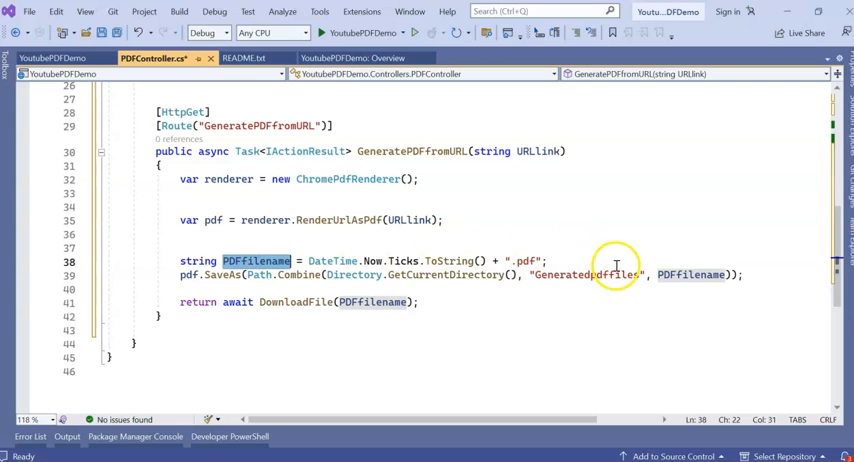
double_click(296, 302)
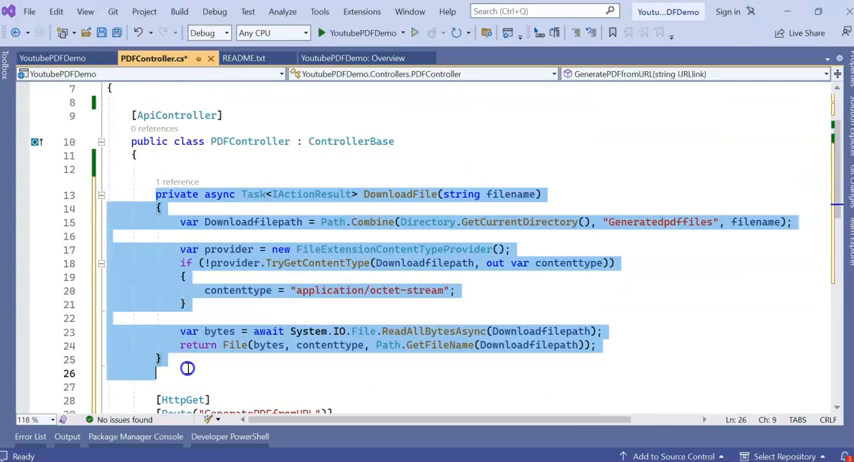
scroll("down", 3)
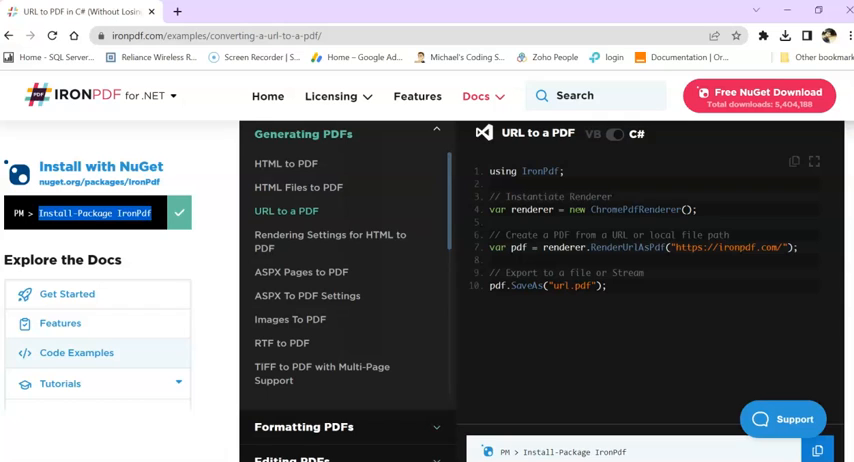
left_click(220, 36)
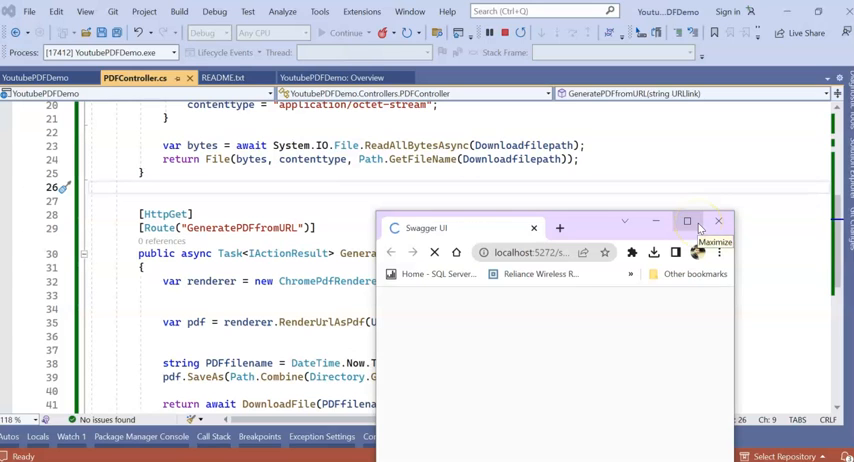
left_click(688, 220)
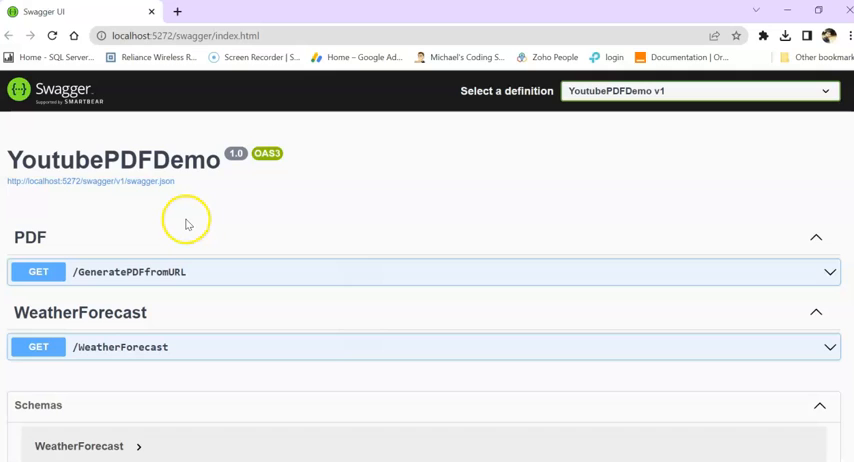
scroll("down", 3)
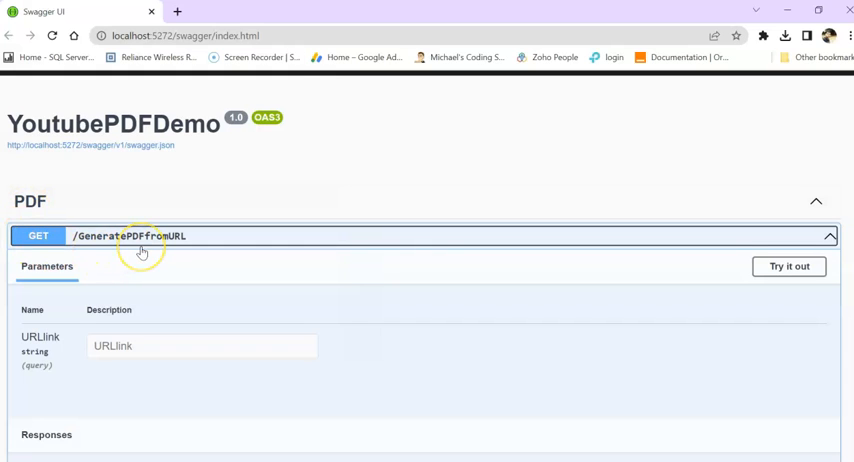
scroll("down", 3)
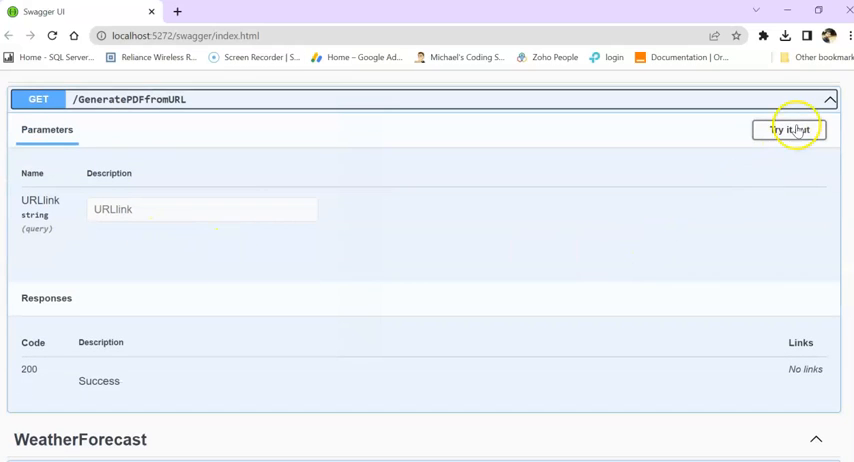
left_click(788, 128)
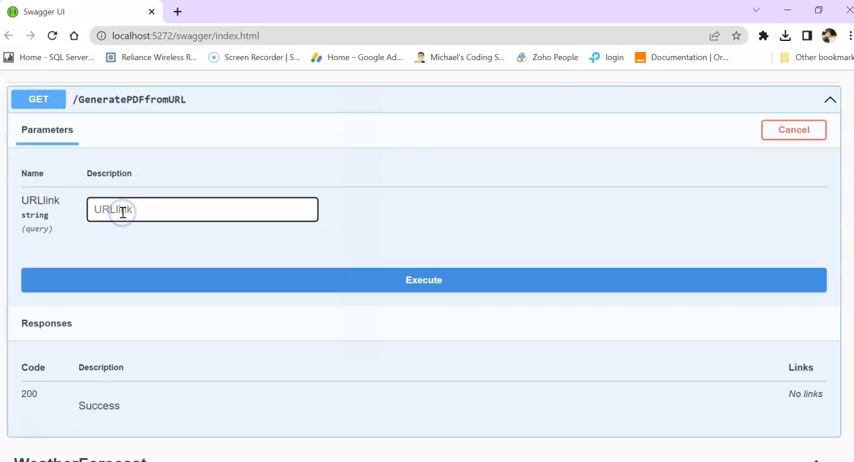
type("https://ironpdf.com/examples/converting-a-url")
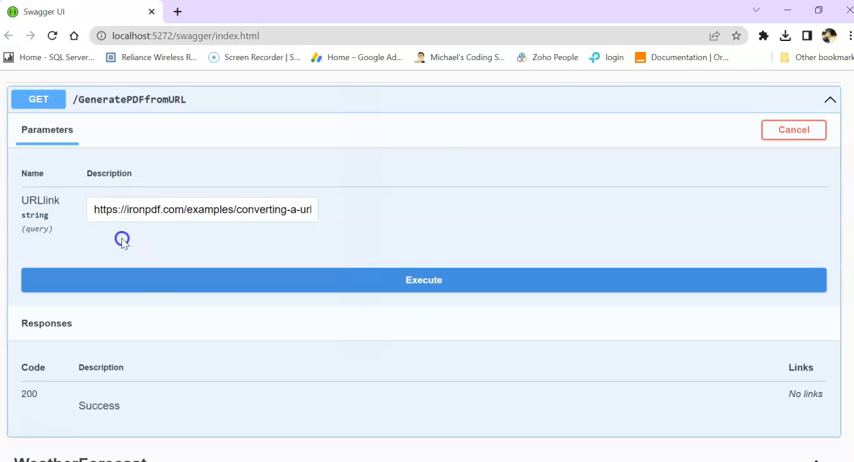
left_click(424, 280)
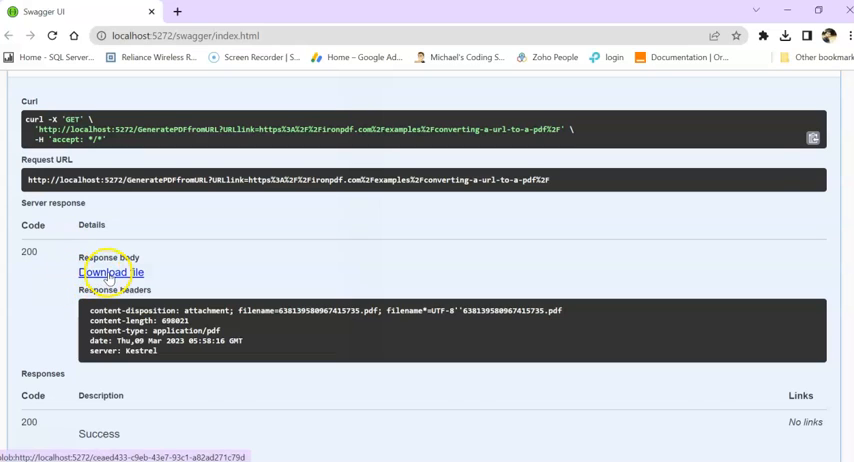
Download the generated PDF, page through it in Chrome, and close it
left_click(110, 272)
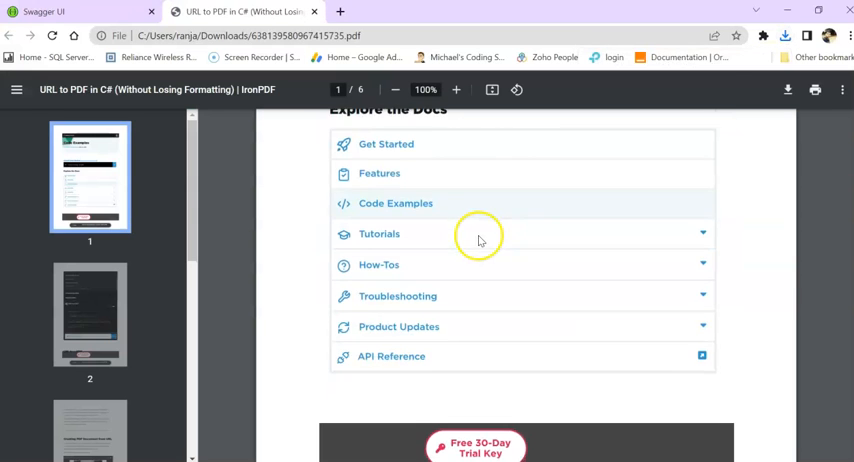
scroll("down", 3)
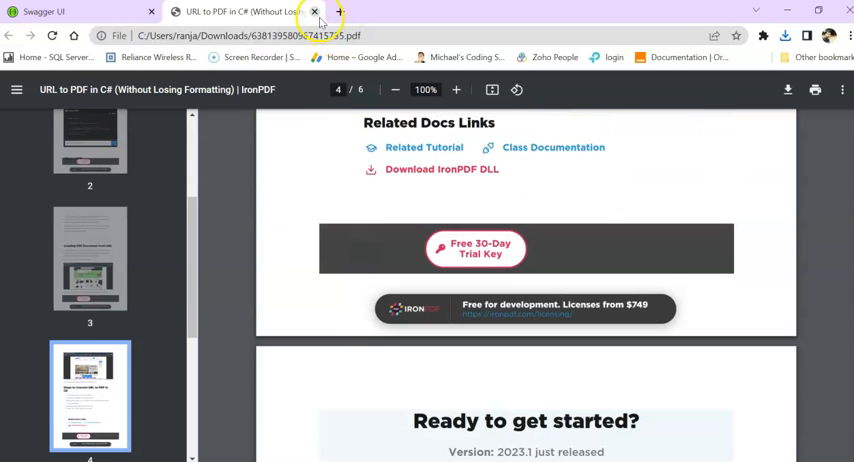
left_click(314, 12)
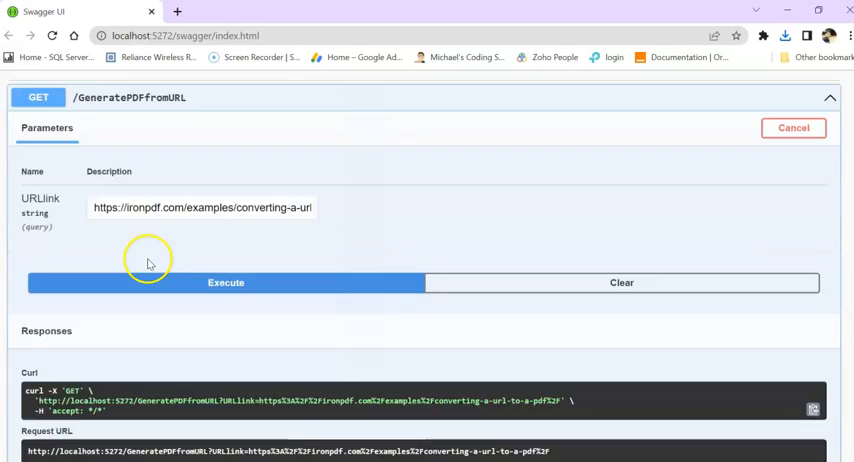
Browse to D:\My Desk, preview index.html, and copy the invoice file
left_click(224, 282)
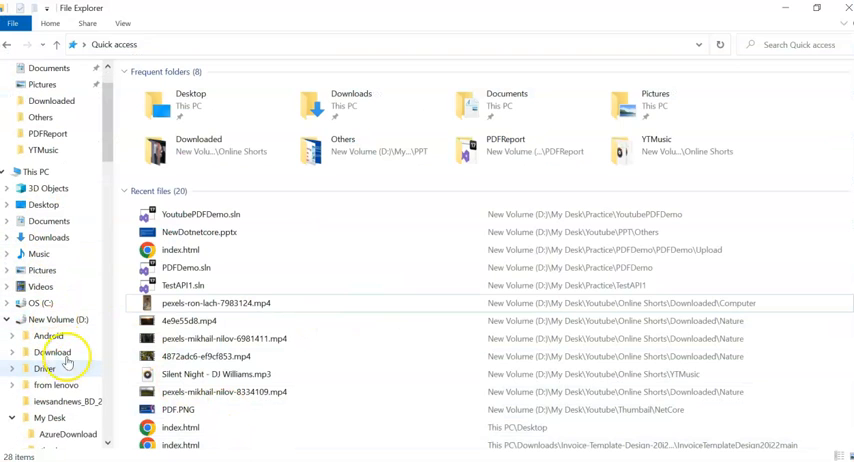
left_click(40, 172)
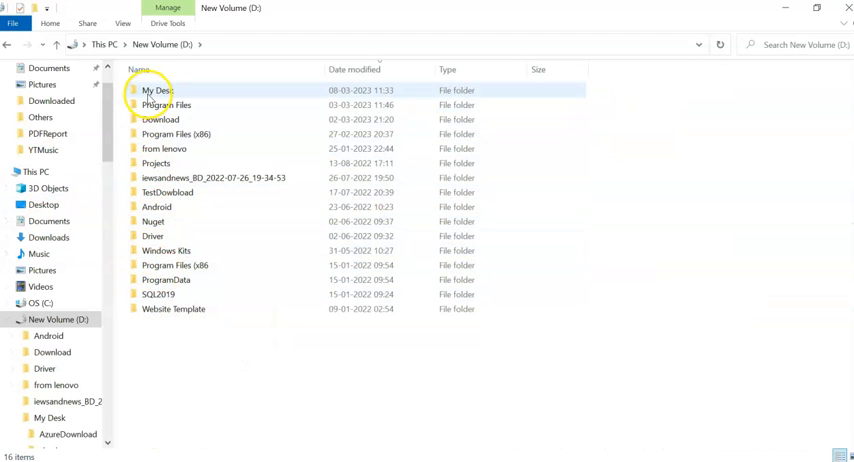
double_click(156, 90)
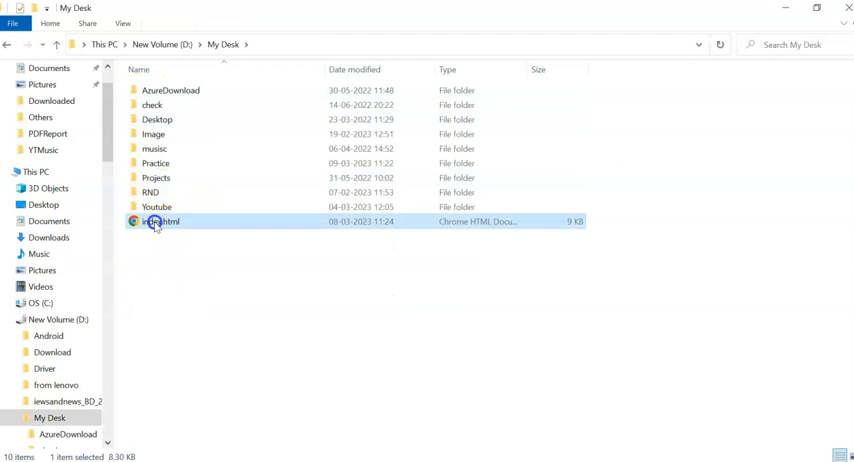
double_click(160, 220)
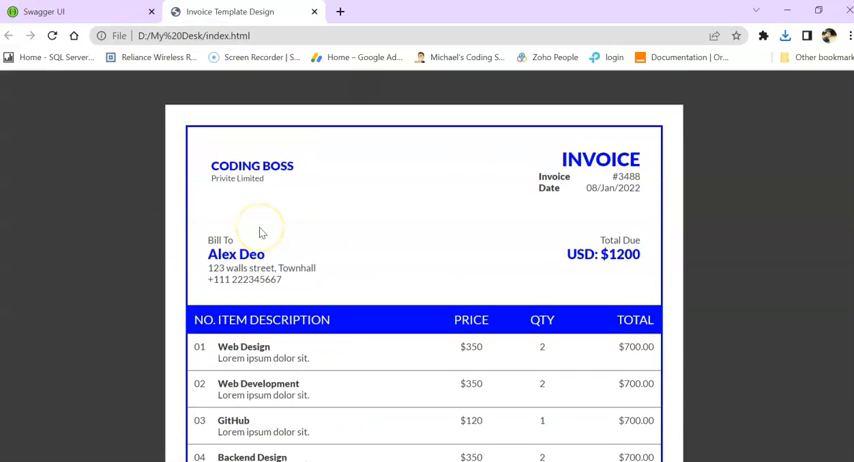
mouse_move(284, 258)
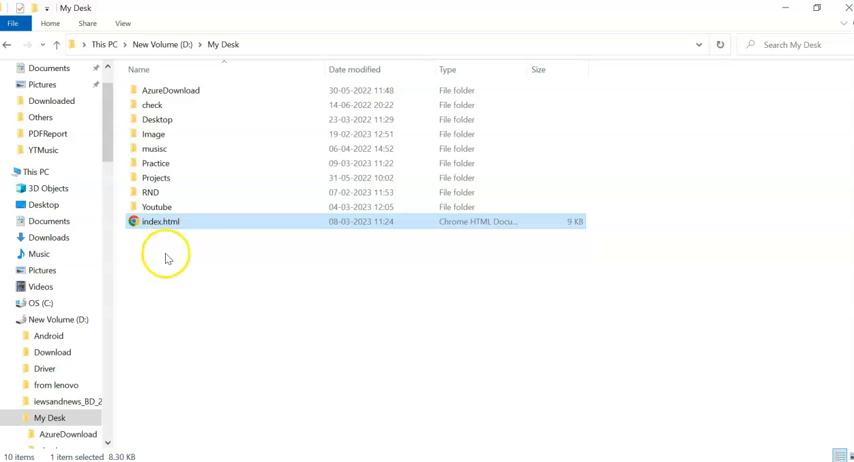
right_click(160, 220)
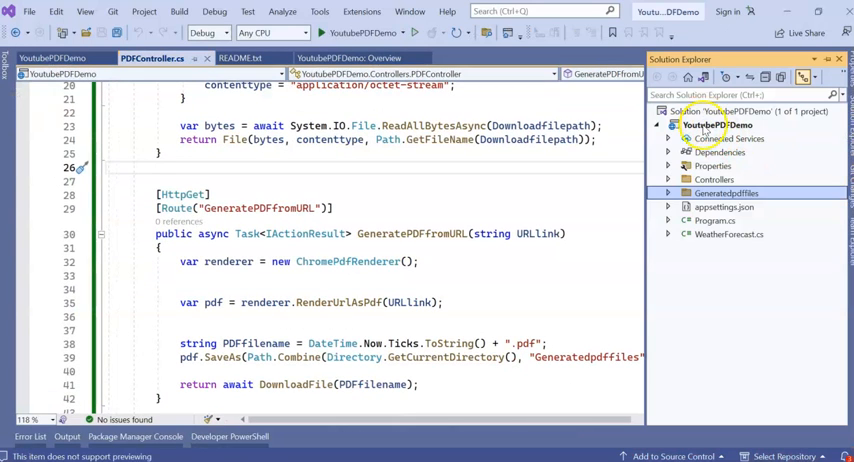
Add a new Upload folder to the YoutubePDFDemo project via Solution Explorer
right_click(716, 124)
type("Upload")
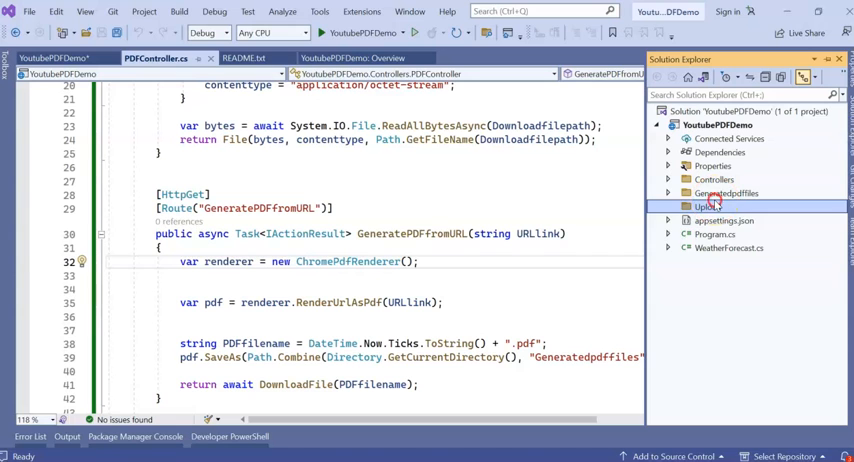
left_click(706, 208)
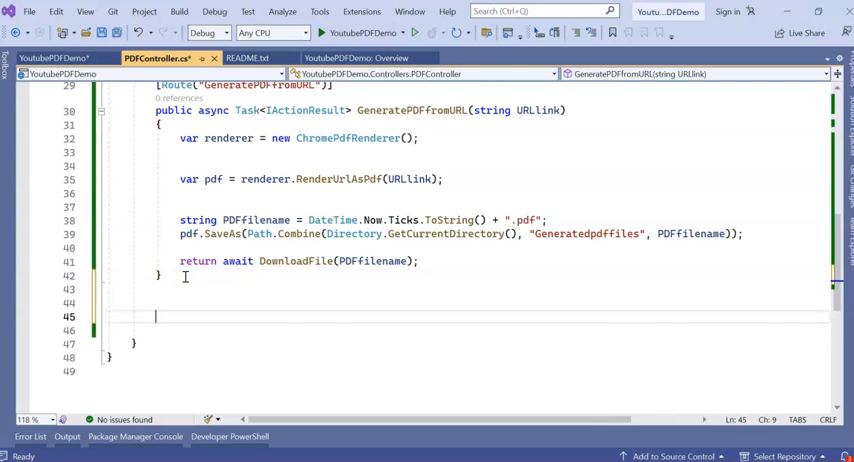
Write the GeneratePDFfromFile endpoint rendering Upload's index.html by its full path with RenderHtmlFileAsPdf
scroll("up", 3)
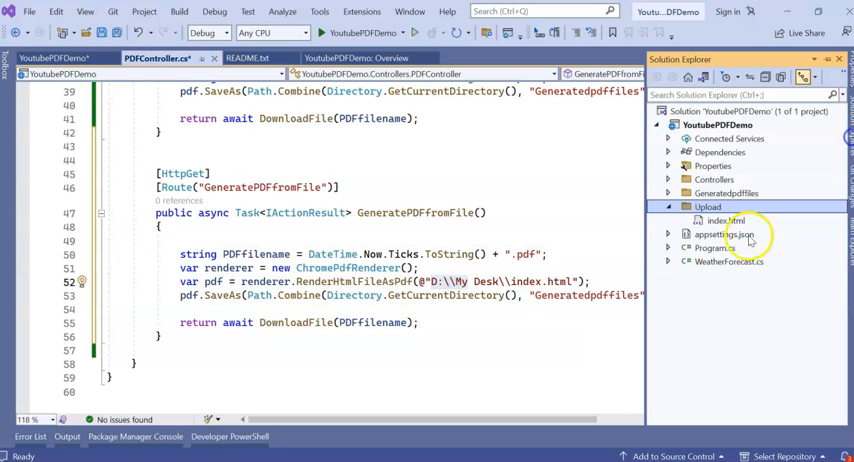
right_click(724, 220)
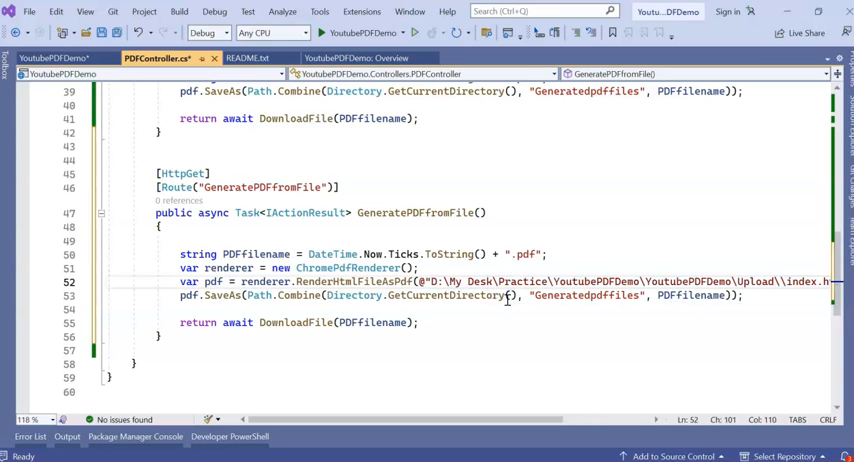
mouse_move(618, 280)
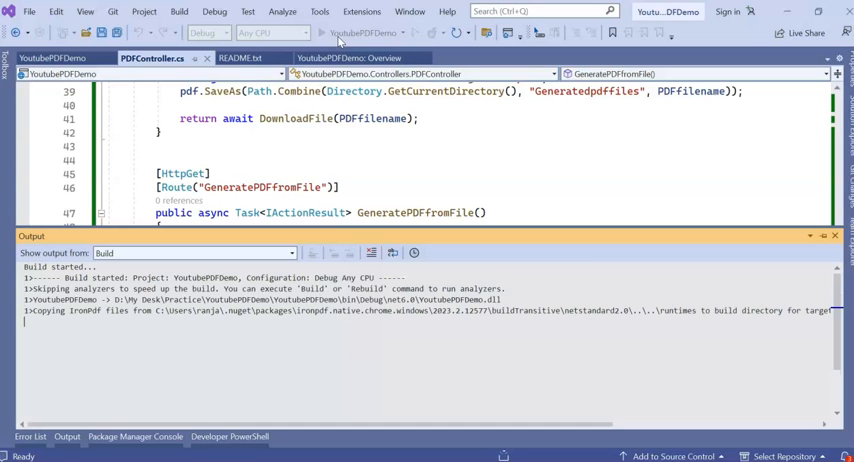
Build and run the API, then execute GET /GeneratePDFfromFile from Swagger UI
left_click(348, 32)
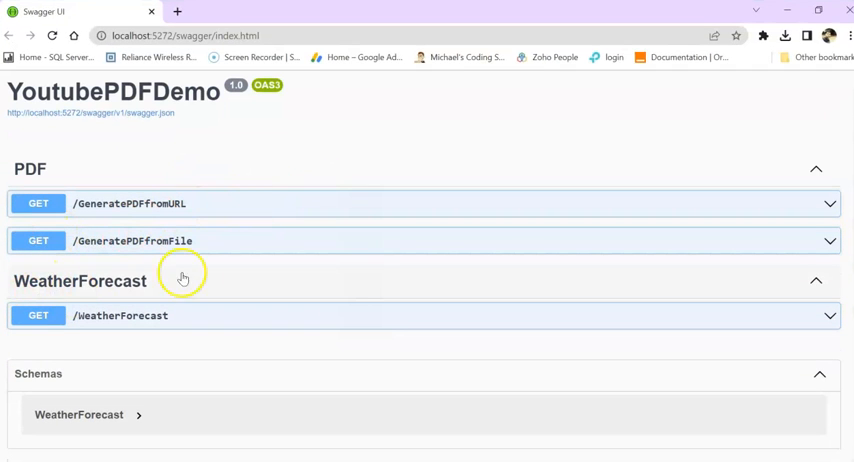
left_click(132, 240)
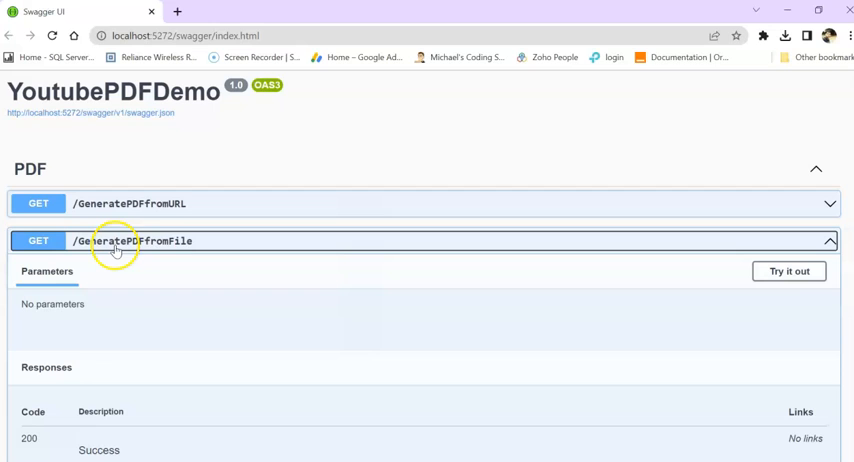
mouse_move(176, 242)
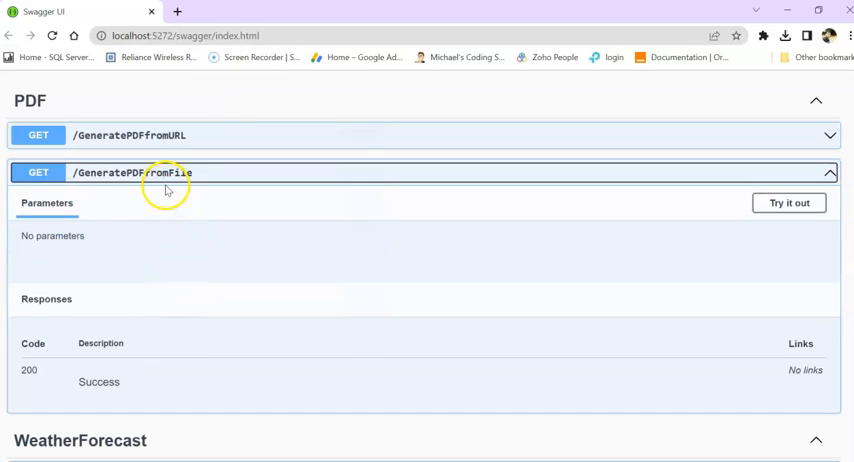
left_click(788, 202)
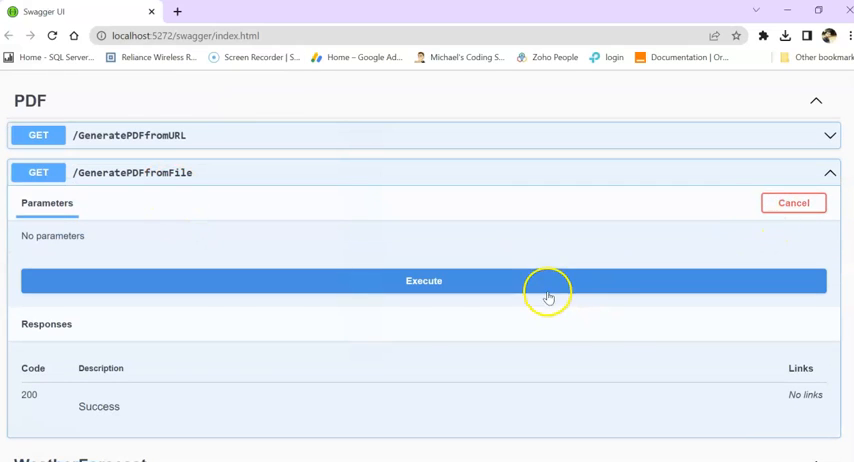
left_click(424, 280)
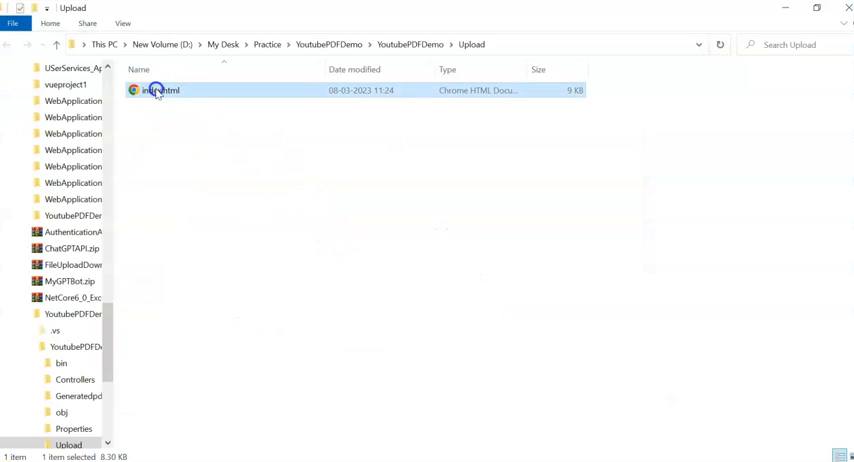
double_click(160, 90)
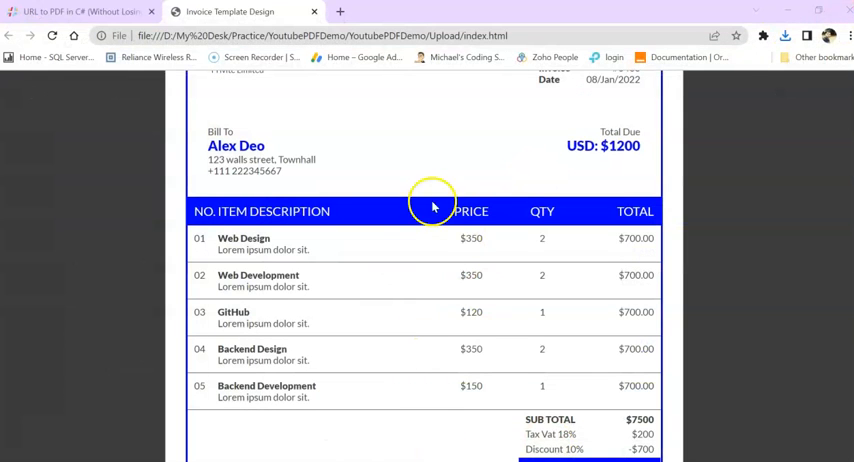
left_click(76, 12)
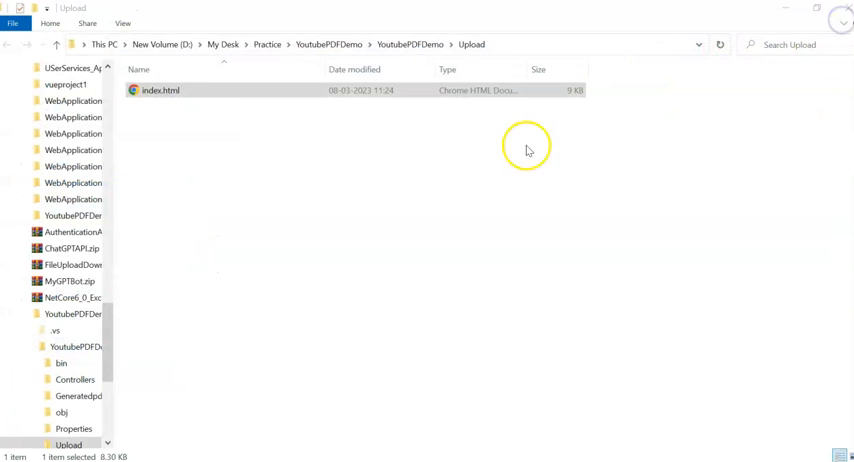
left_click(434, 280)
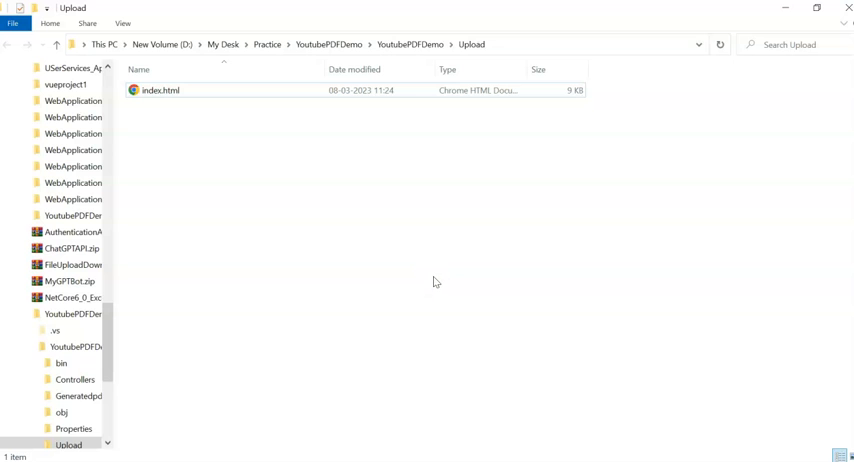
mouse_move(536, 54)
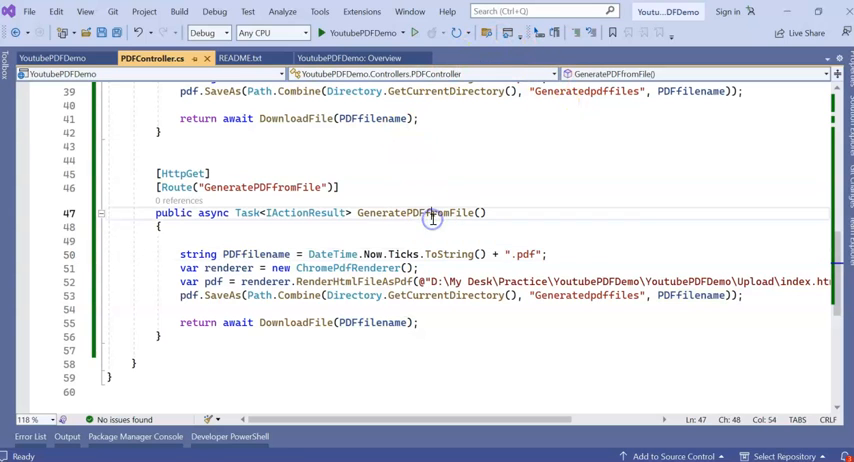
Create GeneratePDFfromHtml using RenderHtmlAsPdf on an <h1> 'Hi, Please subscribe to my channel' string
double_click(416, 212)
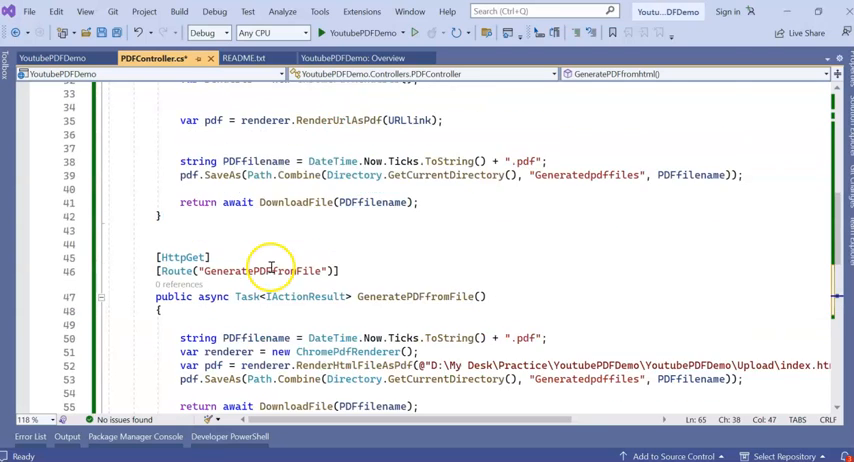
scroll("down", 3)
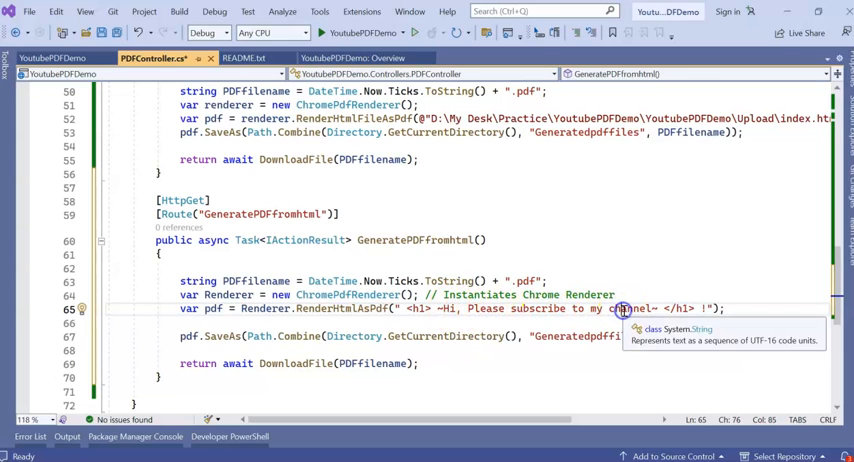
mouse_move(188, 336)
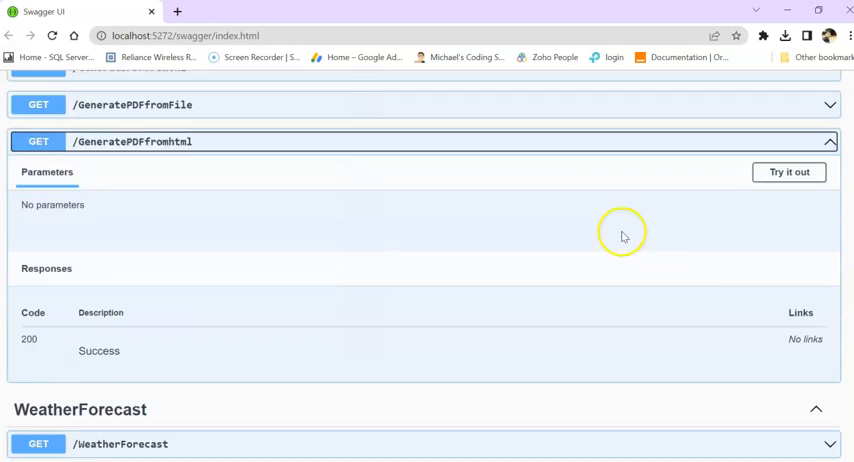
Execute GET /GeneratePDFfromHtml and download the 200 application/pdf result
left_click(788, 172)
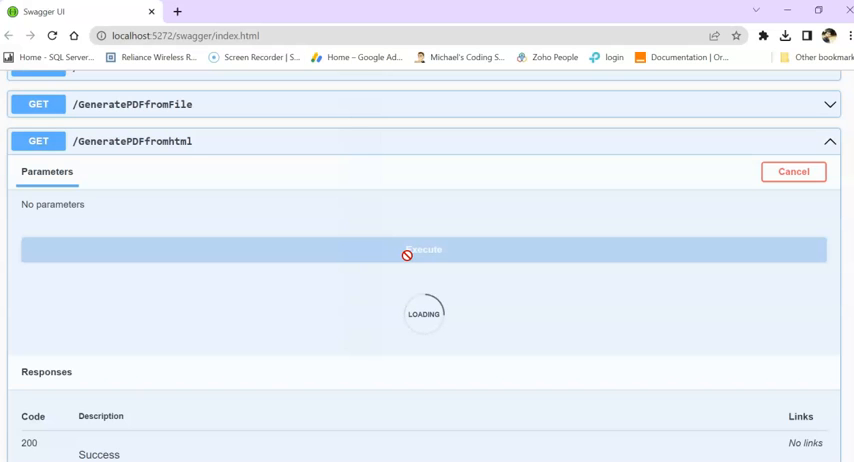
left_click(424, 248)
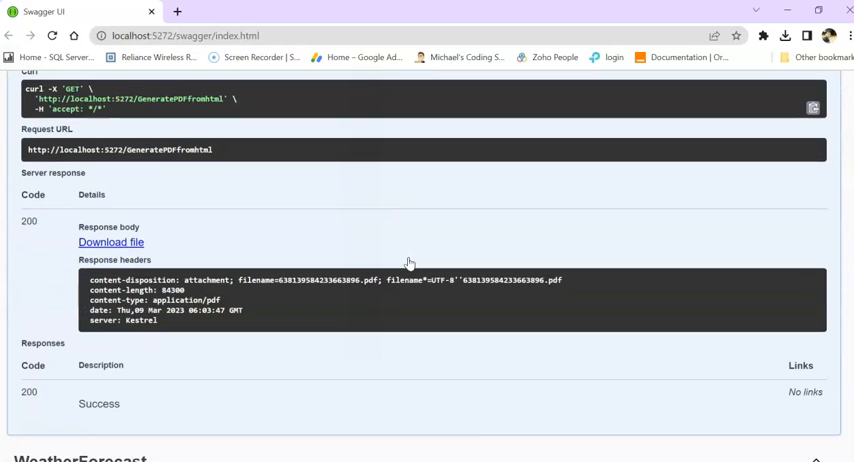
left_click(112, 242)
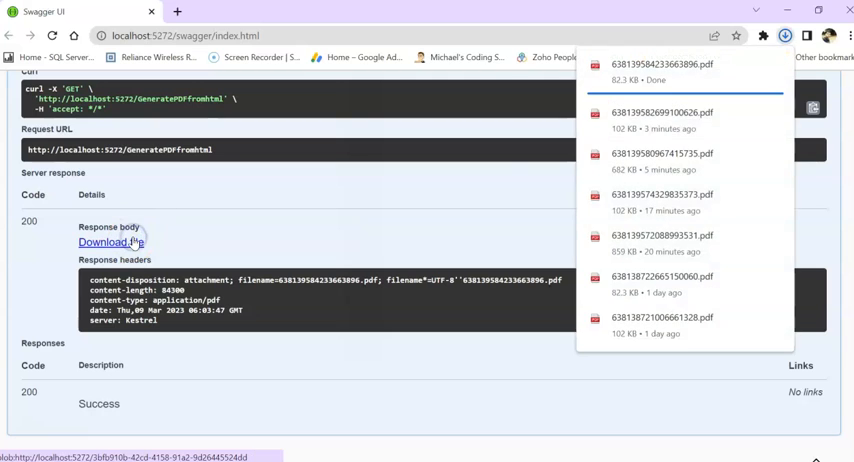
View the downloaded PDF in Chrome showing 'Hi, Please subscribe to my channel'
left_click(660, 64)
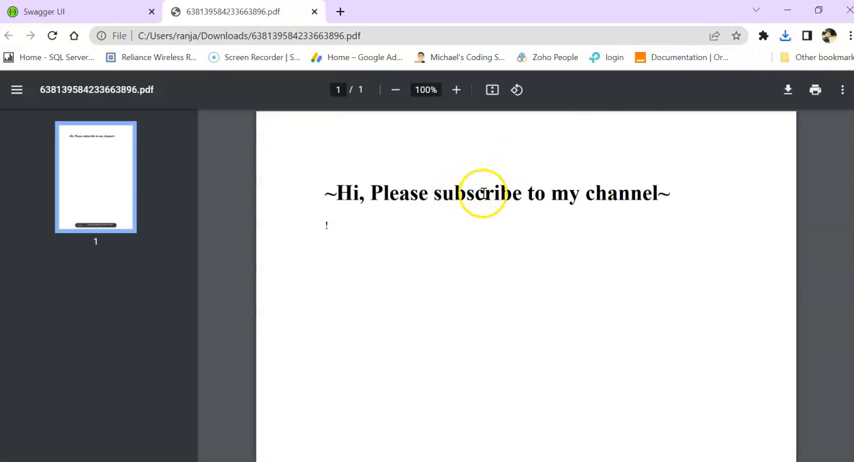
mouse_move(650, 198)
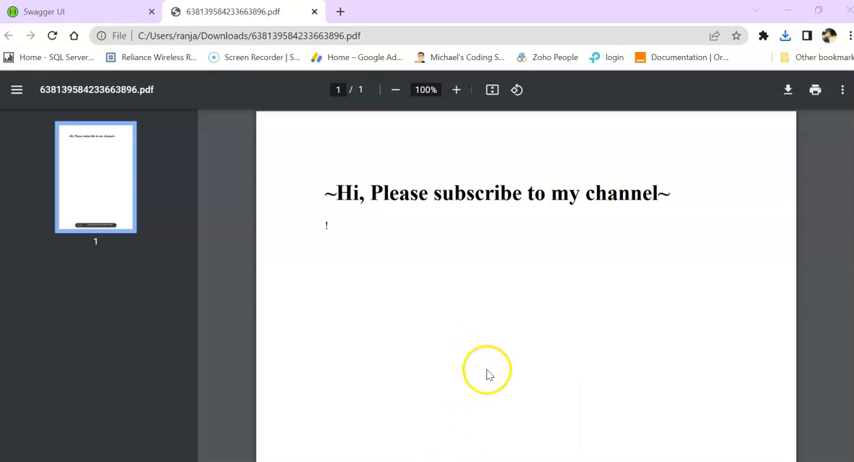
mouse_move(492, 344)
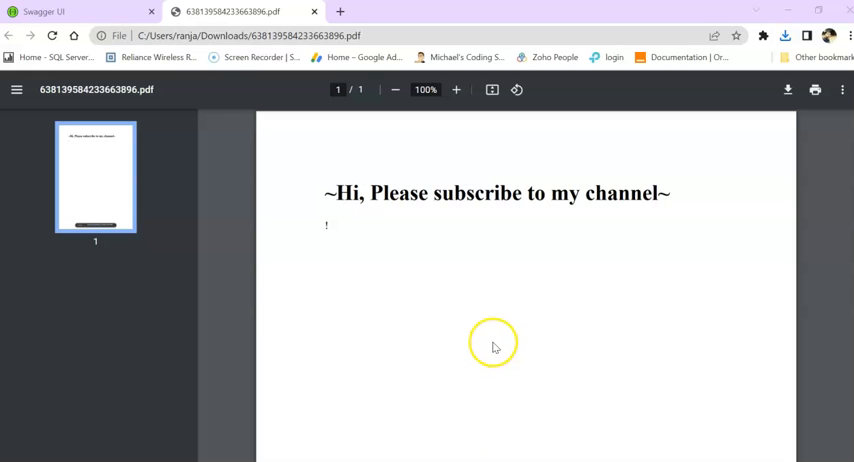